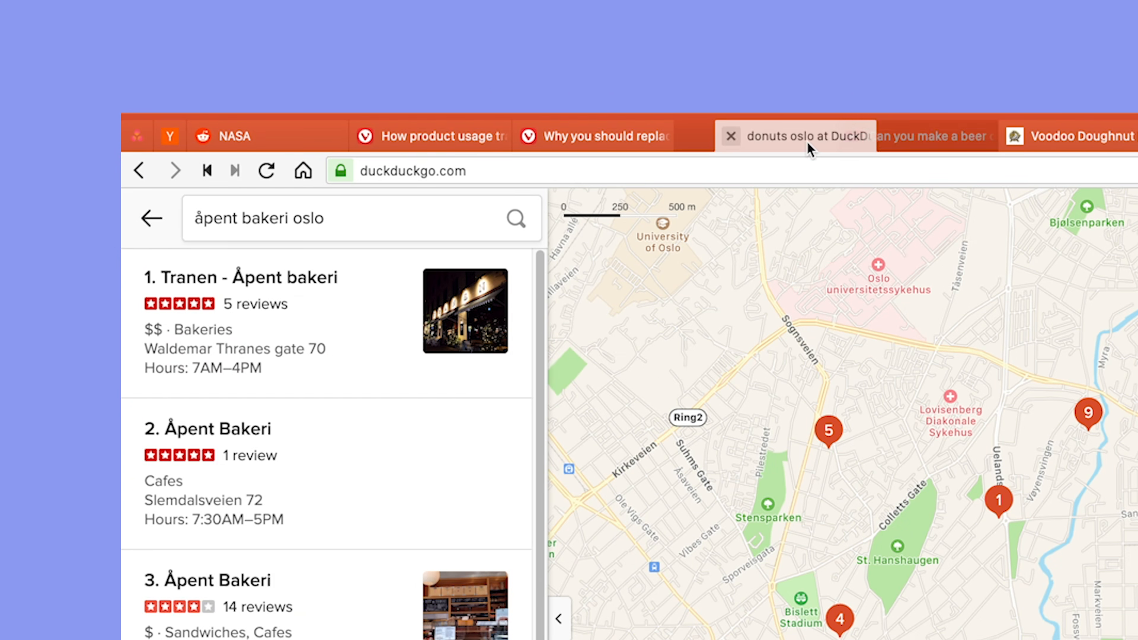
Switch to the donuts search tab, then open the stack of article tabs
left_click(595, 135)
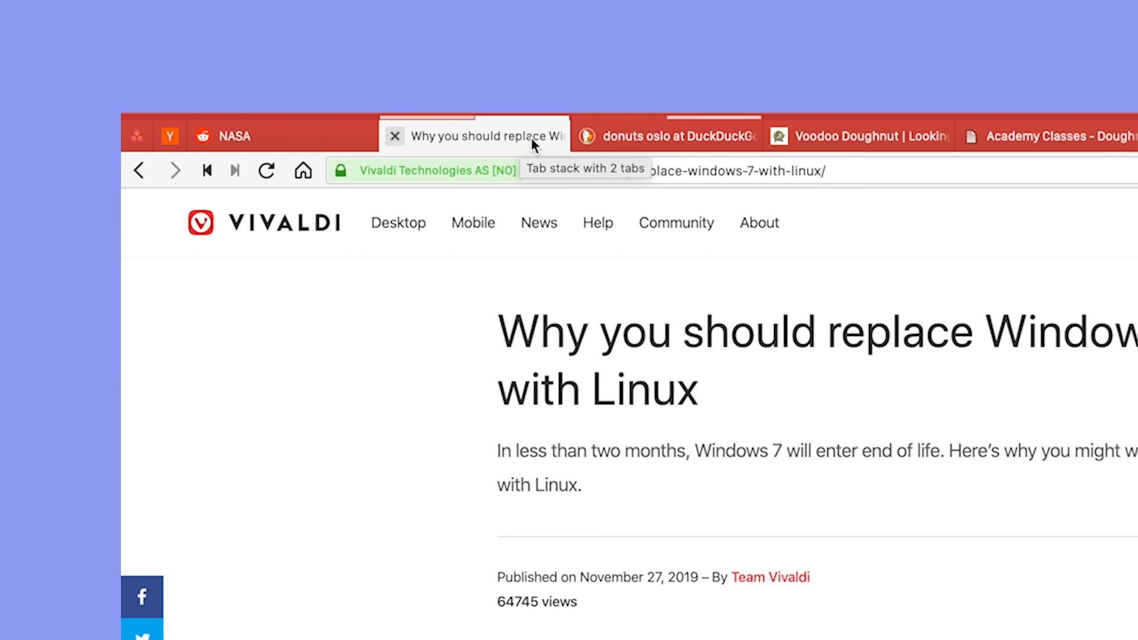
left_click(666, 137)
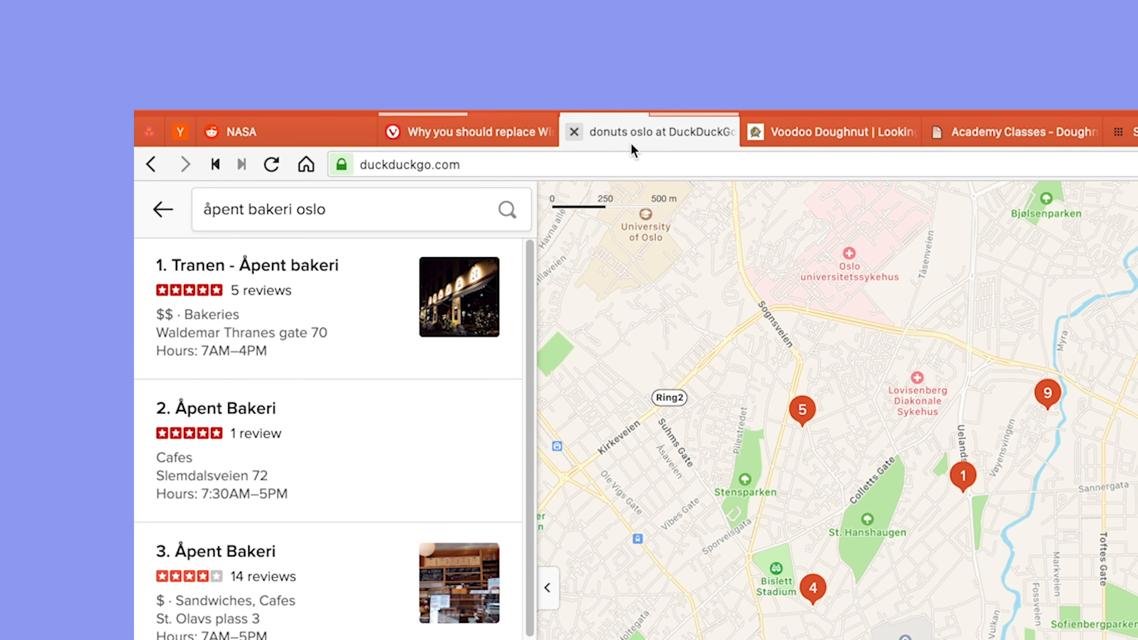
Tile the donuts tab stack, adding the Voodoo Doughnut and Academy Classes pages to the tiling
right_click(650, 132)
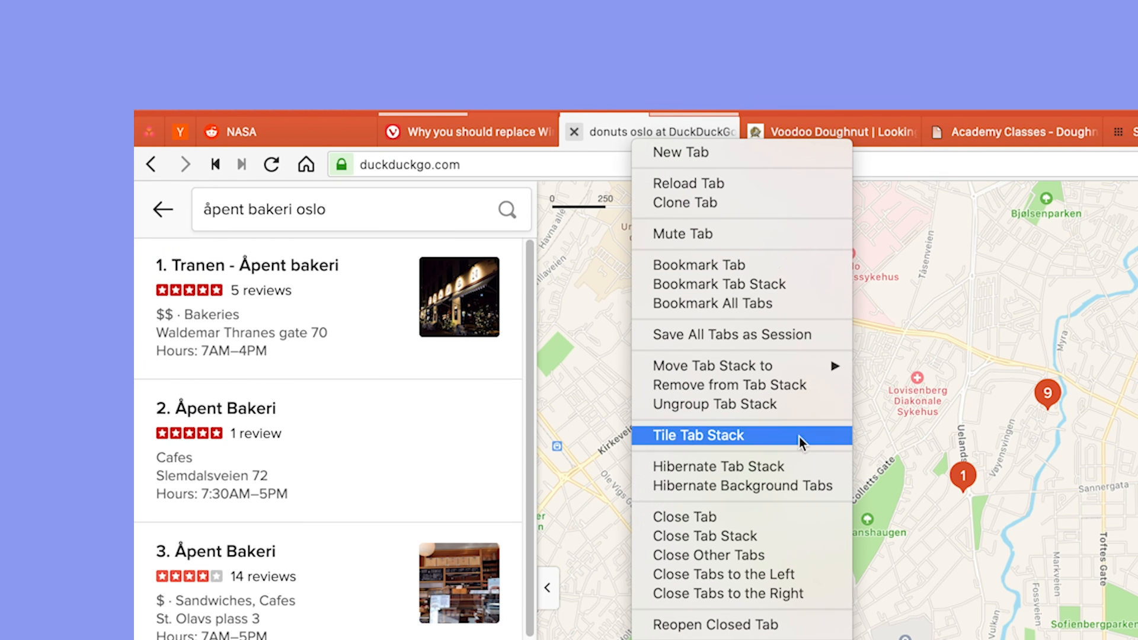
left_click(701, 436)
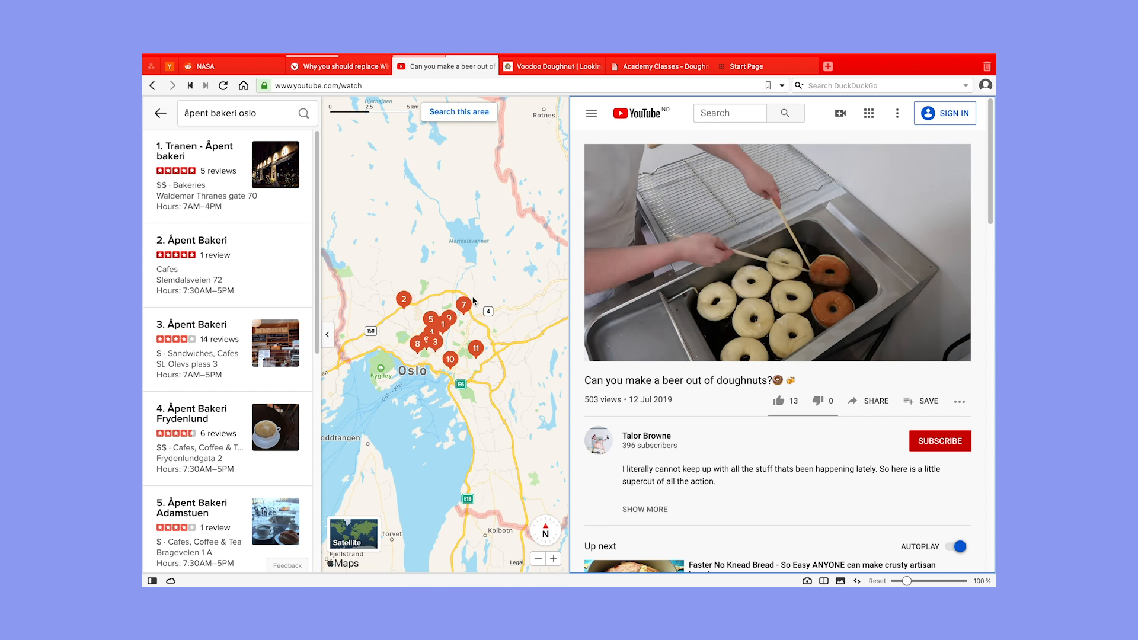
left_click(551, 66)
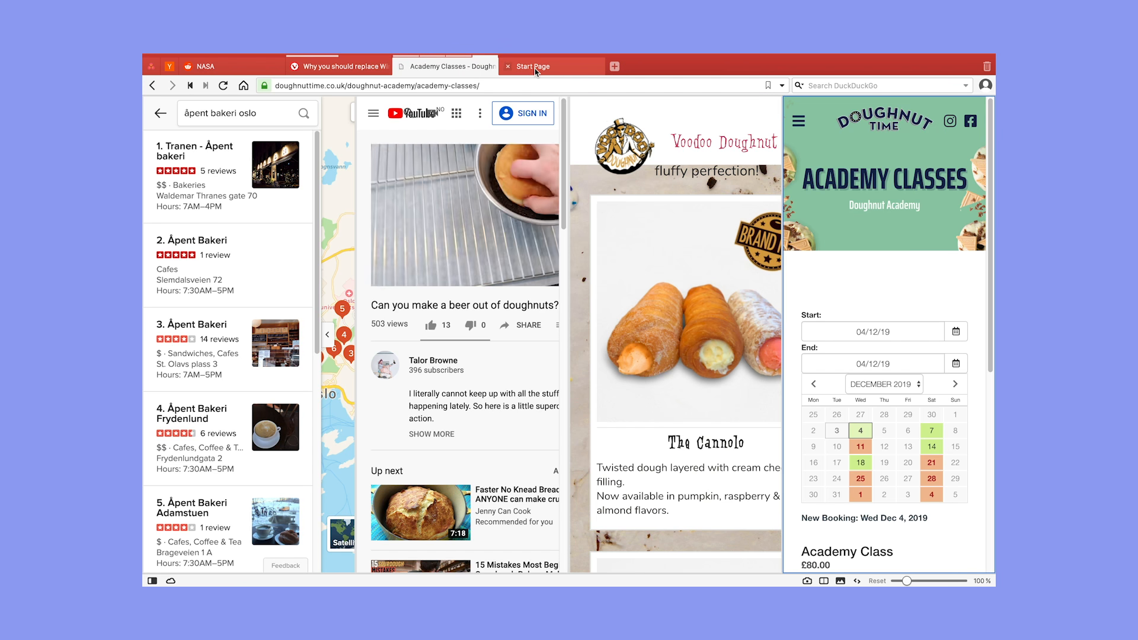
left_click(731, 518)
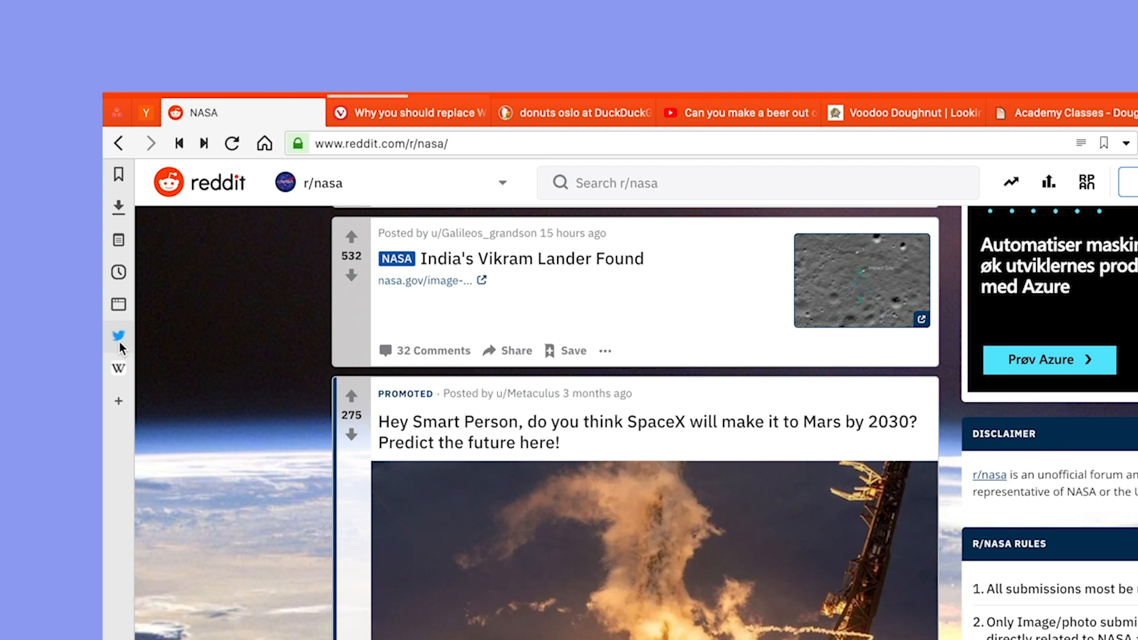
mouse_move(127, 343)
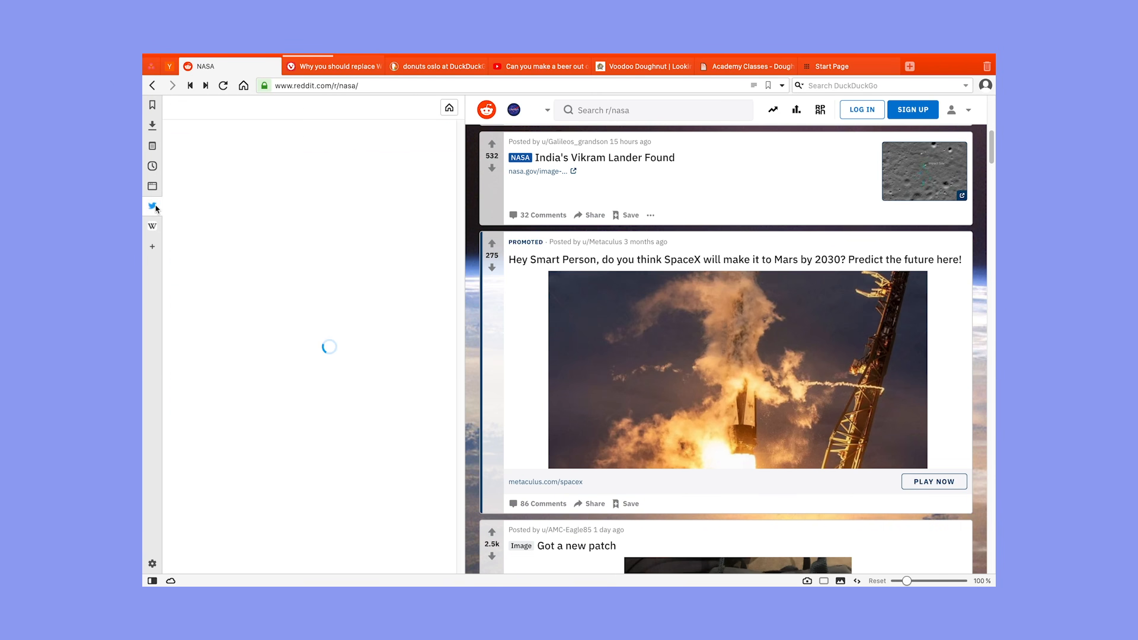
Open the Wikipedia web panel beside the Reddit r/nasa page
left_click(153, 206)
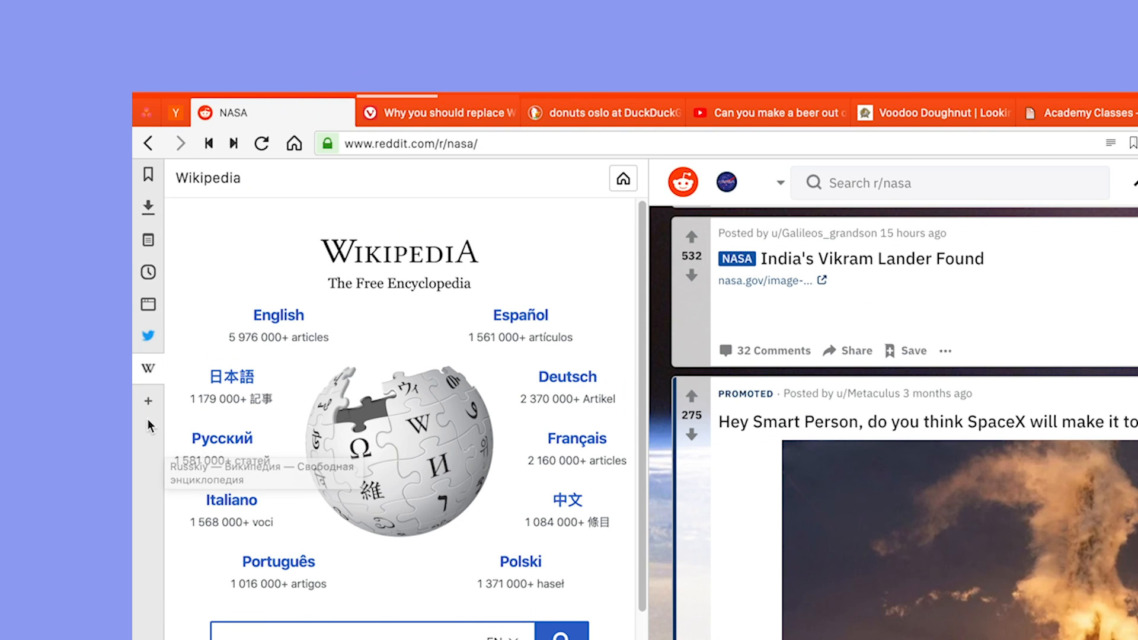
Open Add Web Panel and replace the prefilled address with instagram.com/
left_click(149, 400)
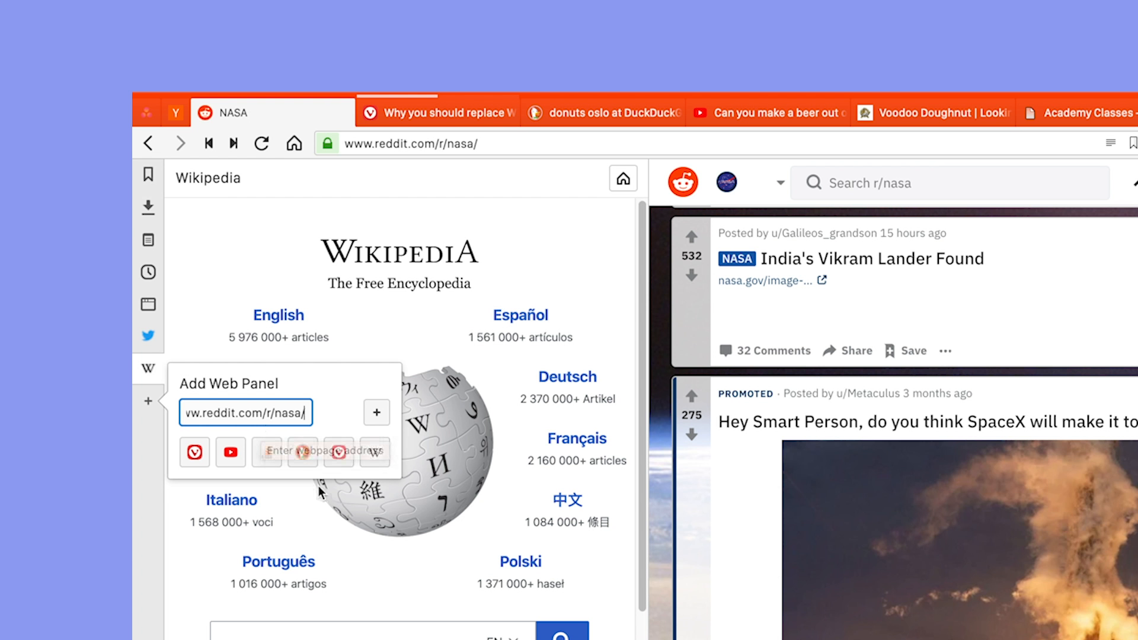
double_click(282, 413)
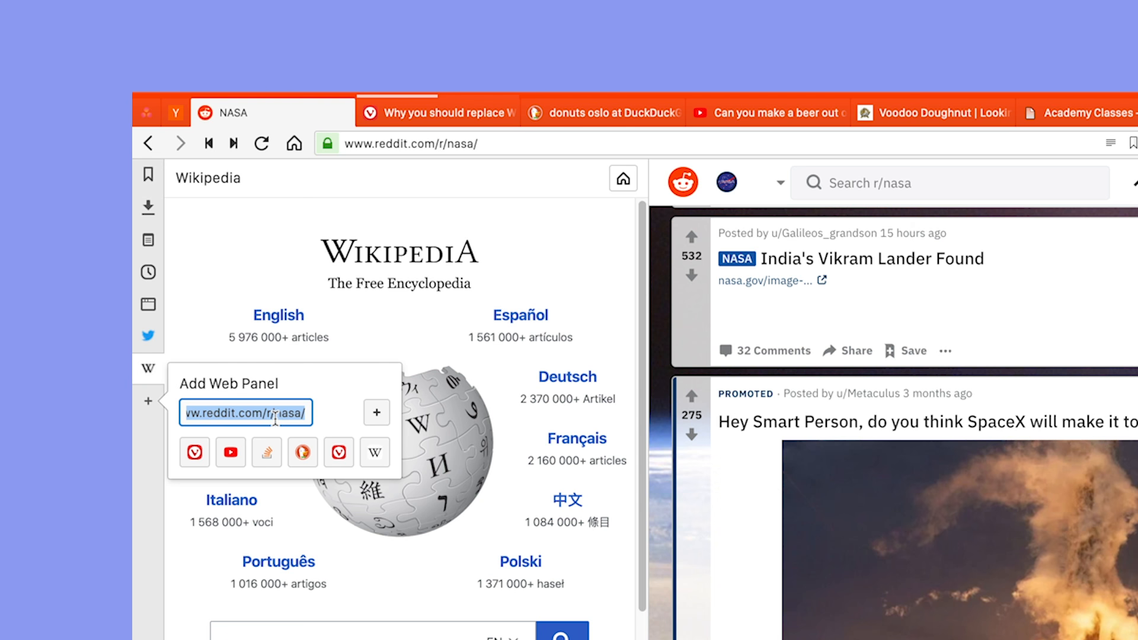
type("instagram.com/")
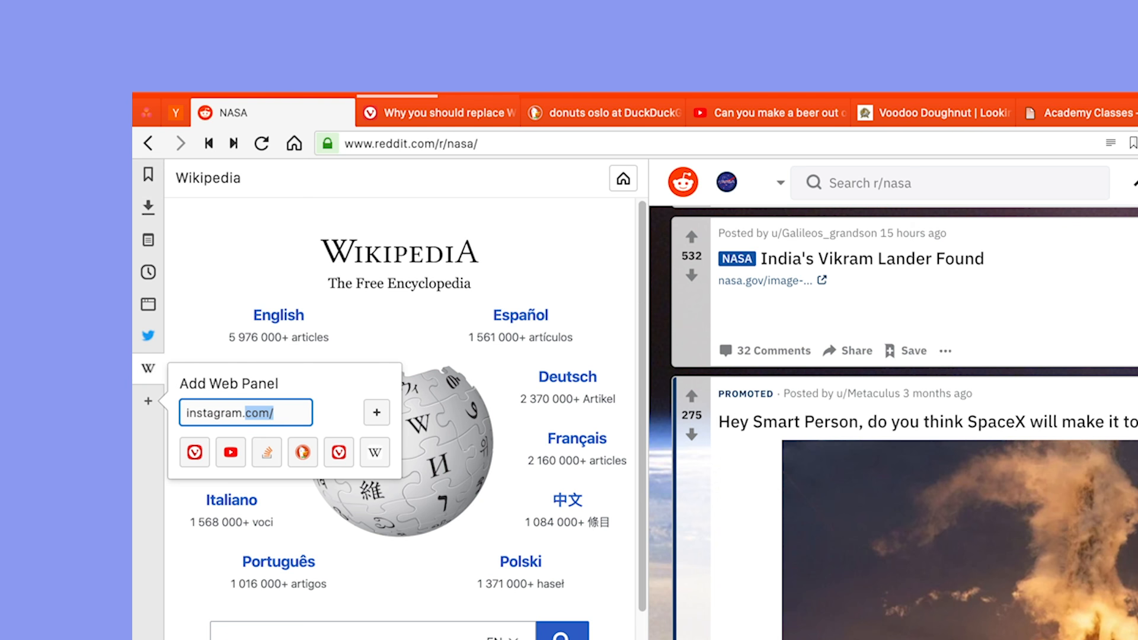